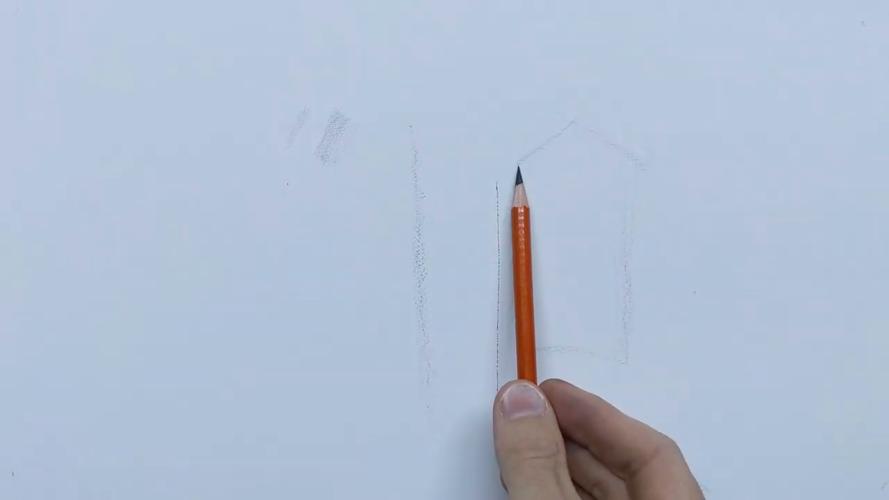
# Draw the house's left wall as a pencil line from the roof peak down to the base.
pyautogui.moveTo(521, 187); pyautogui.dragTo(562, 347)
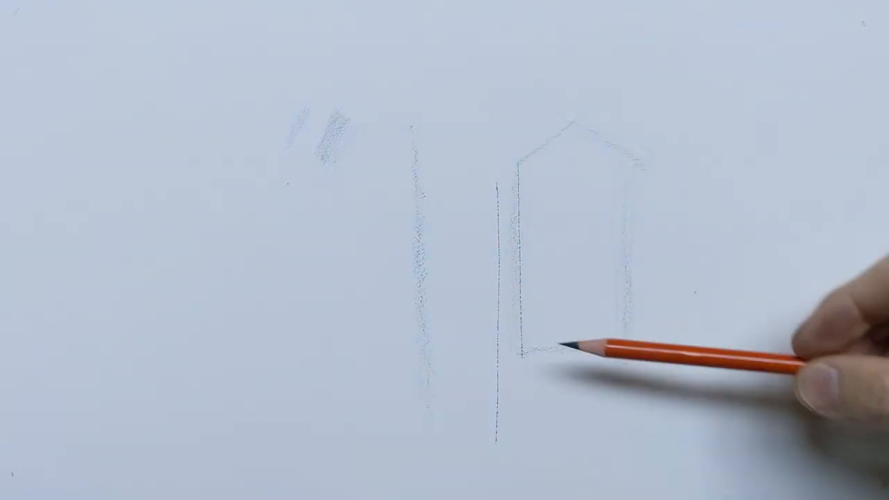